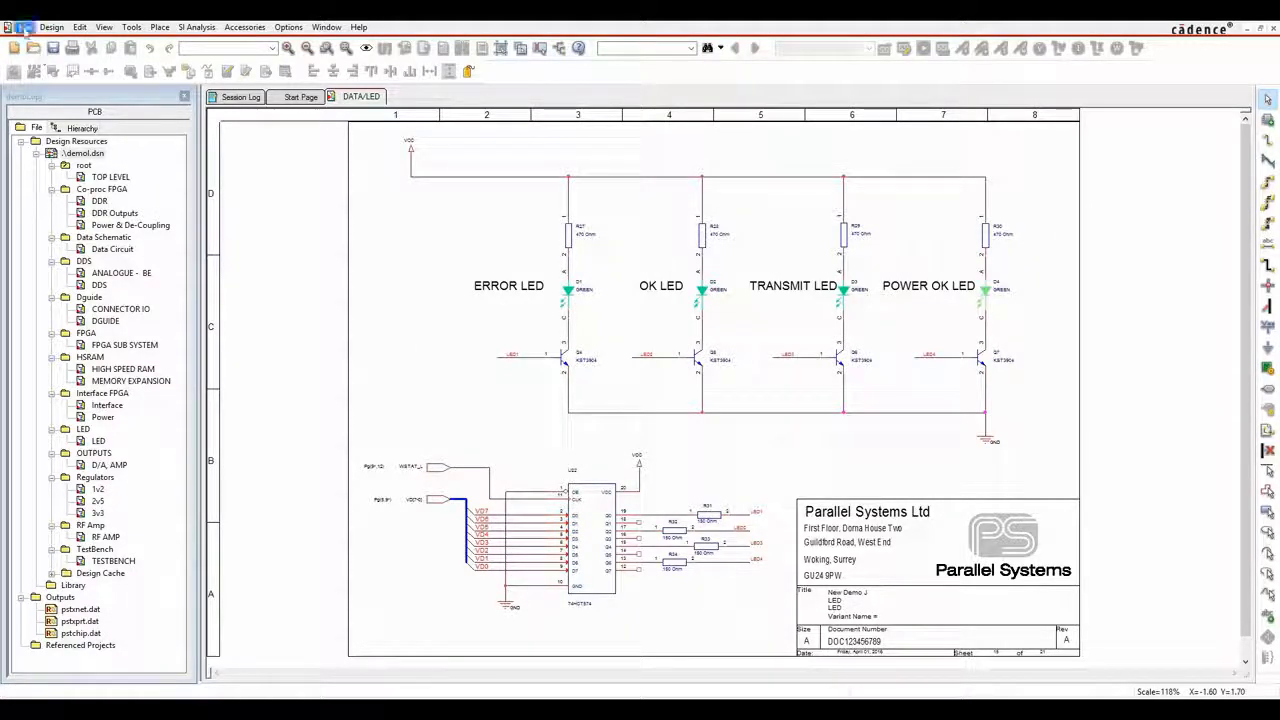
# Select demol.dsn and bring up File > Export formats with PDF highlighted.
pyautogui.click(83, 155)
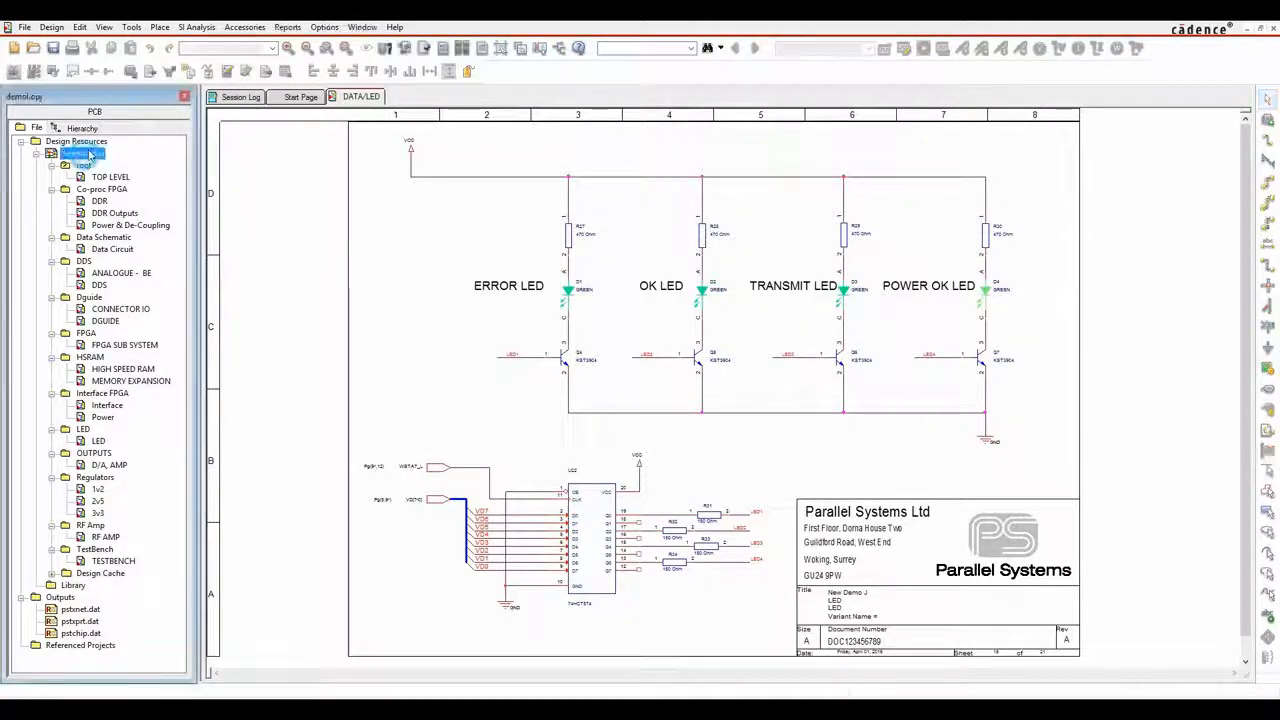
pyautogui.click(23, 27)
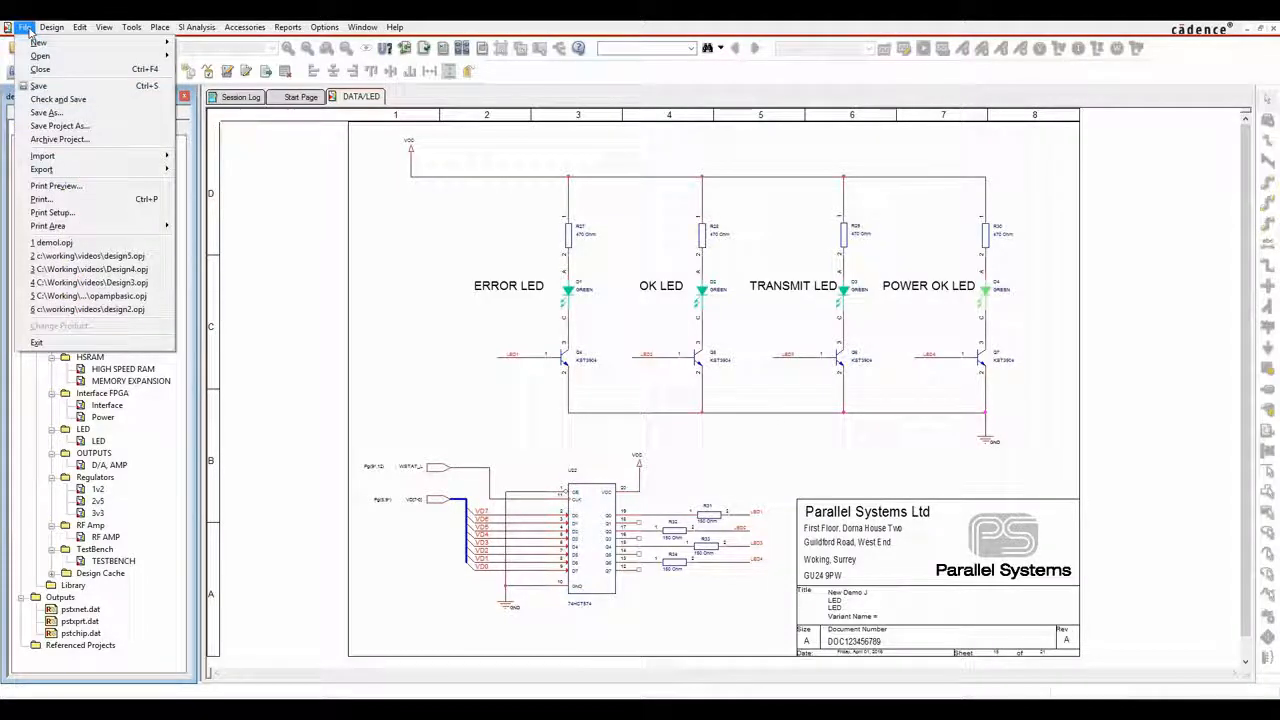
pyautogui.click(42, 169)
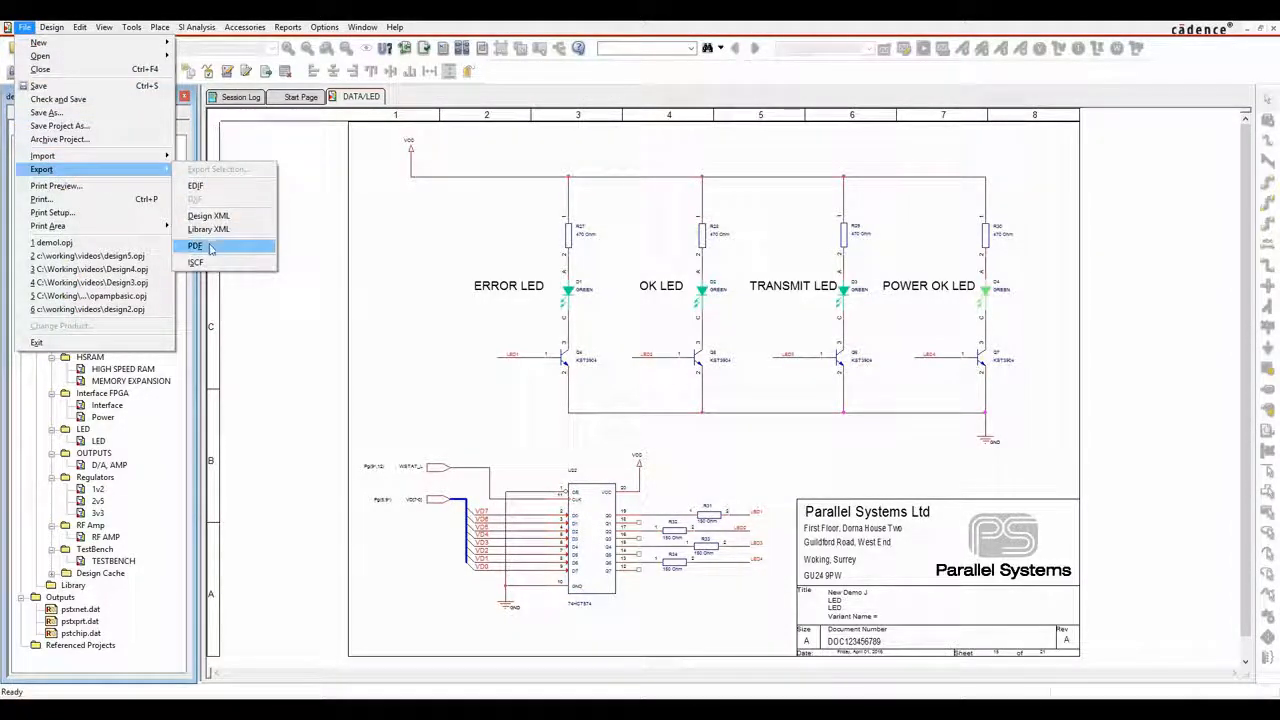
# Export the design as PDF to demol.pdf with net and part bookmarks, confirming with OK.
pyautogui.click(195, 246)
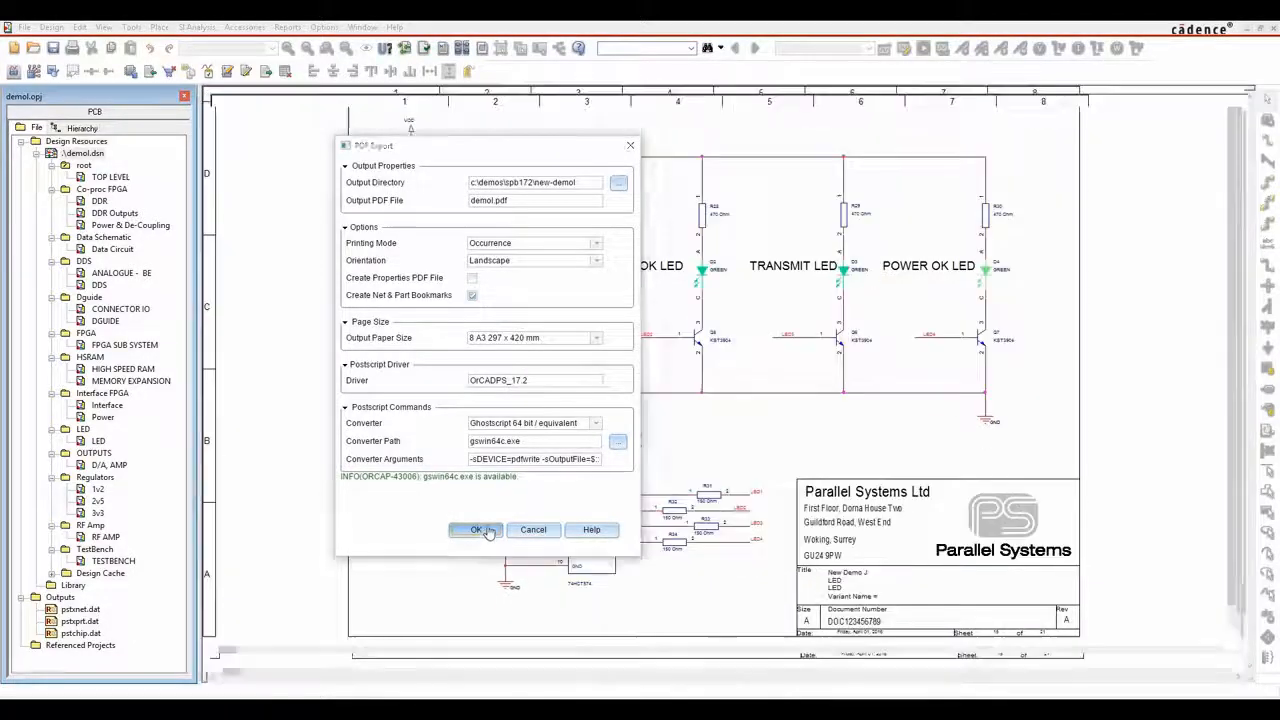
pyautogui.click(476, 529)
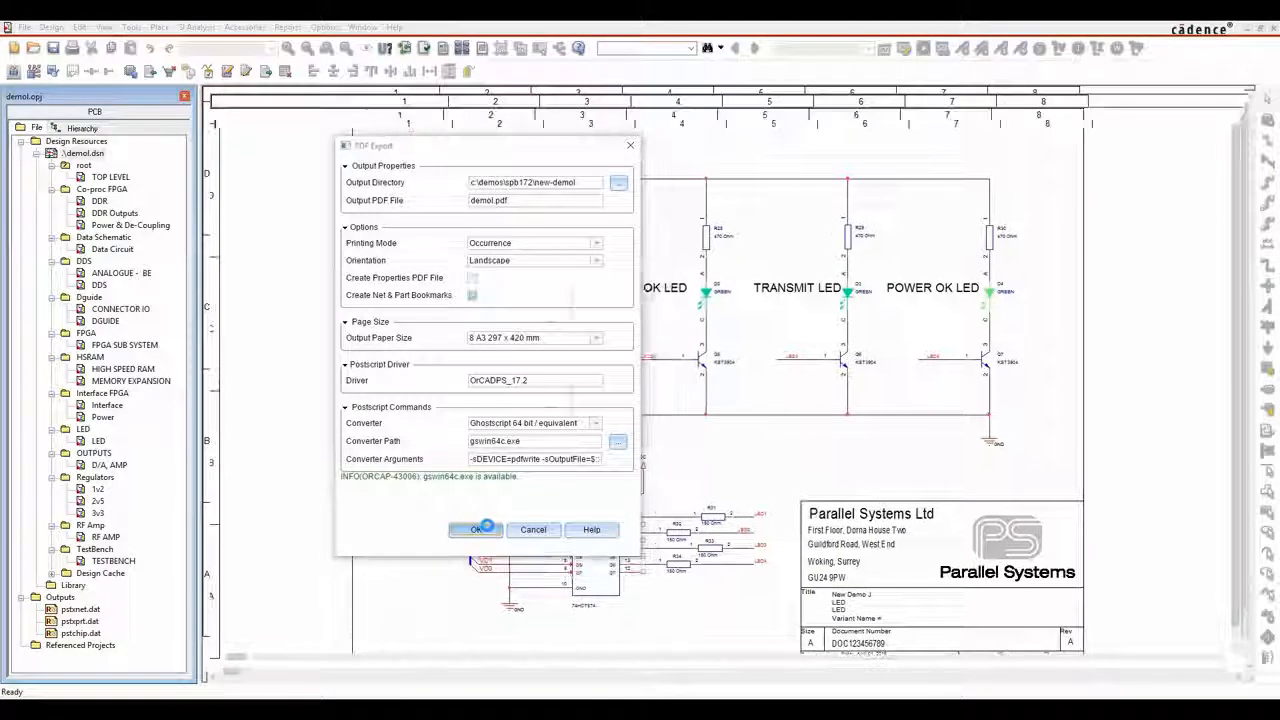
pyautogui.click(475, 529)
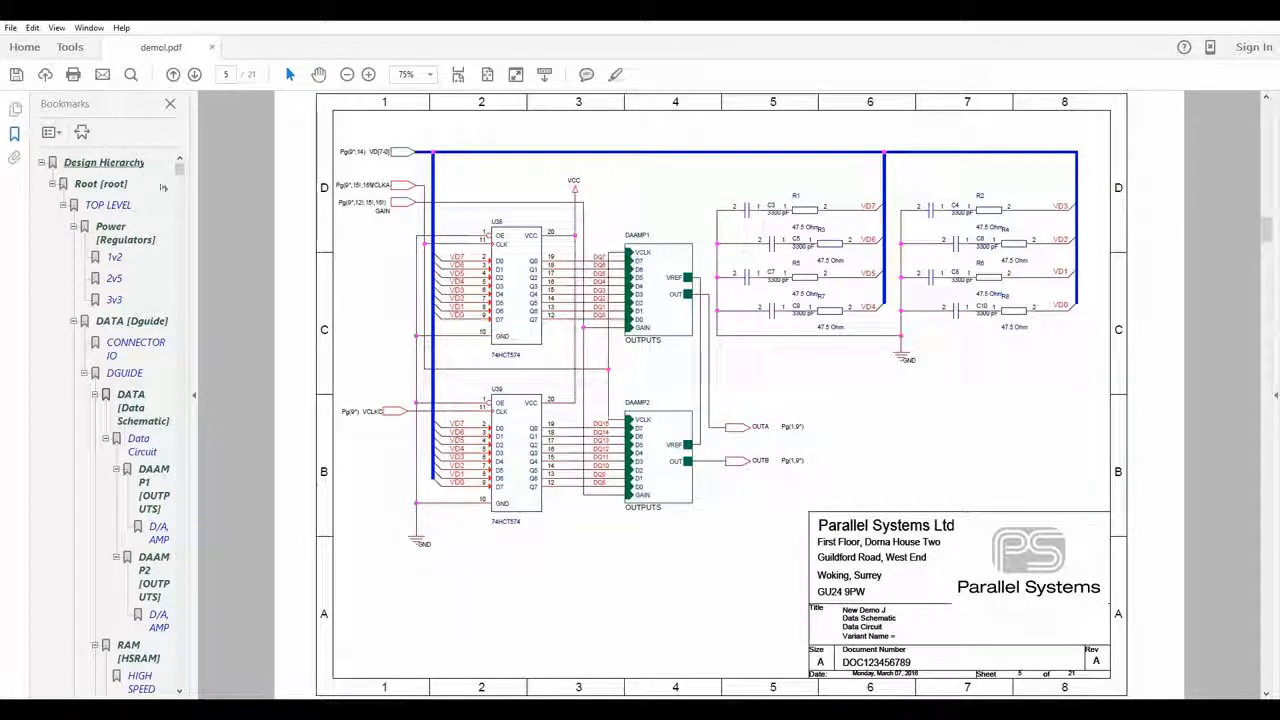
# Jump to the DGUIDE sheet on page 9 via the Design Hierarchy bookmark.
pyautogui.click(124, 373)
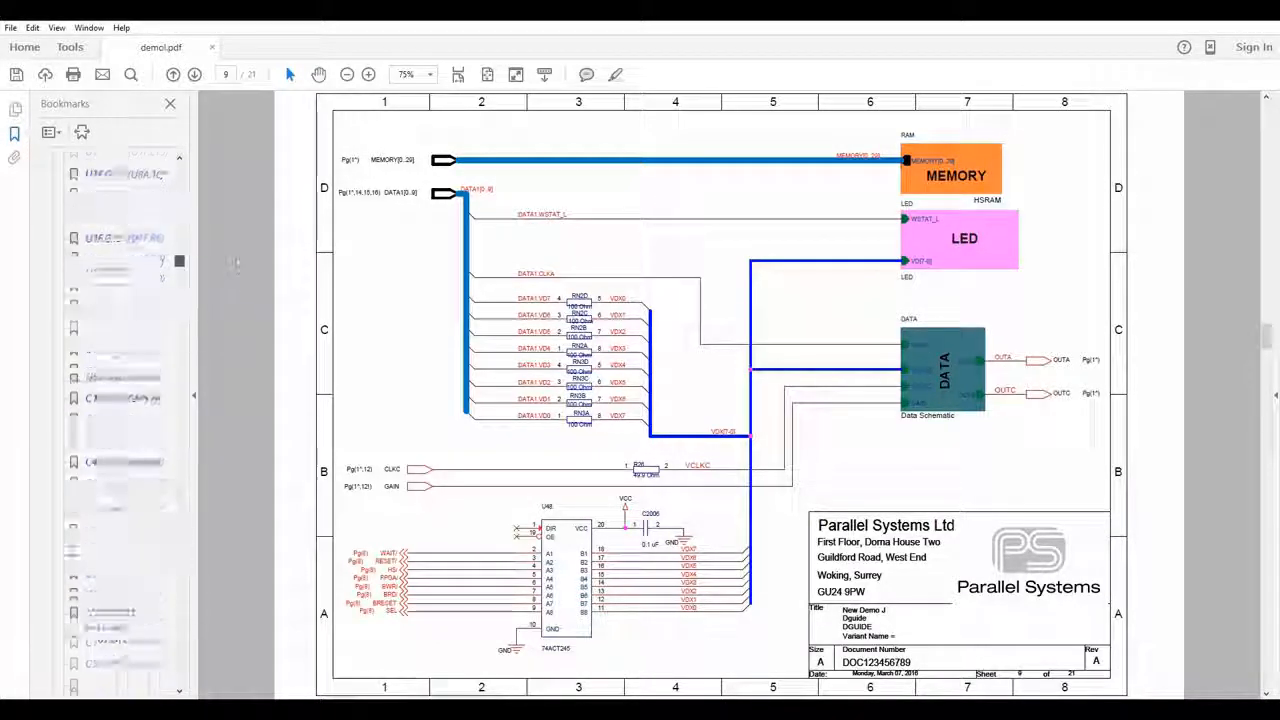
# Scroll the bookmarks to the part list and jump to U34, the TLE2037 op-amp.
pyautogui.scroll(-3)
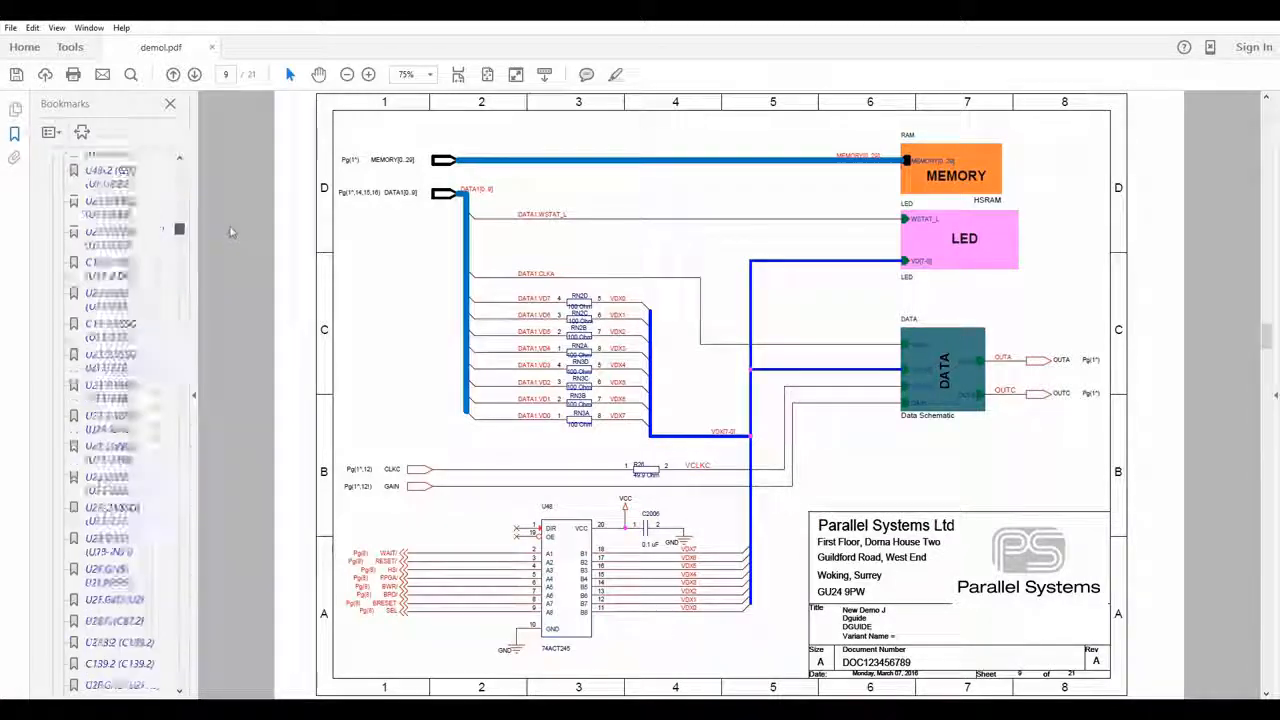
pyautogui.scroll(-3)
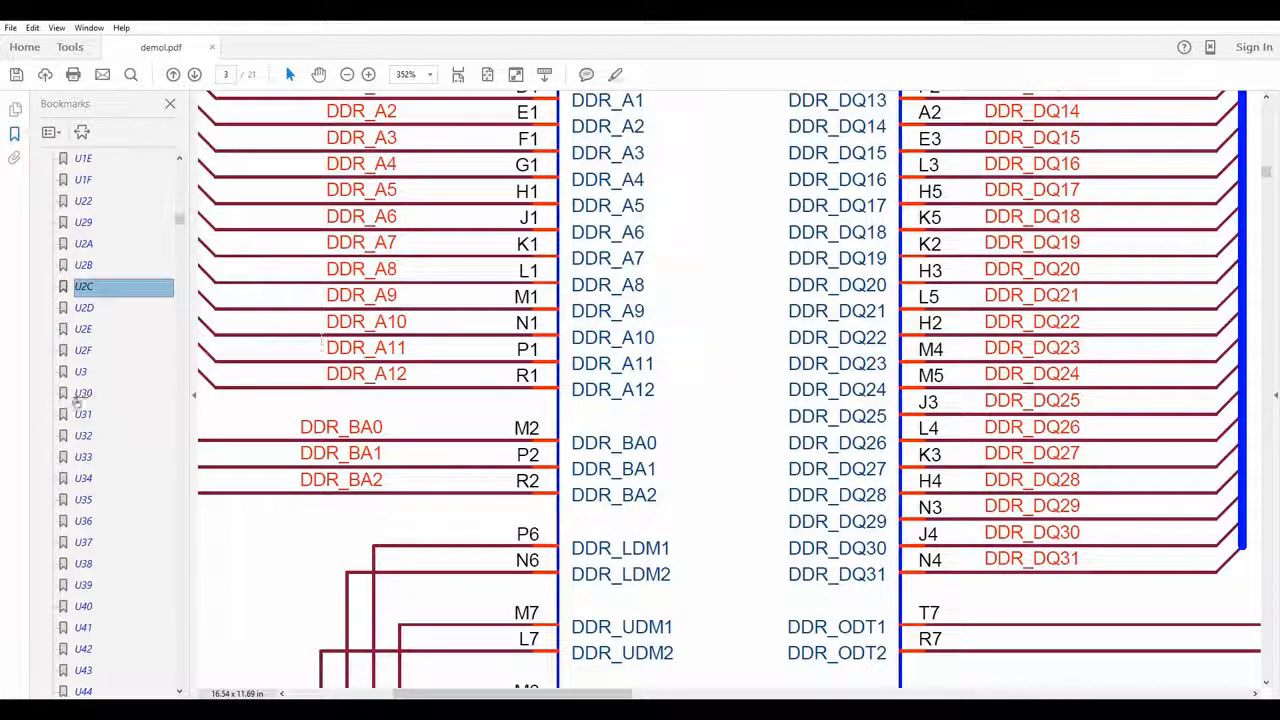
pyautogui.click(83, 478)
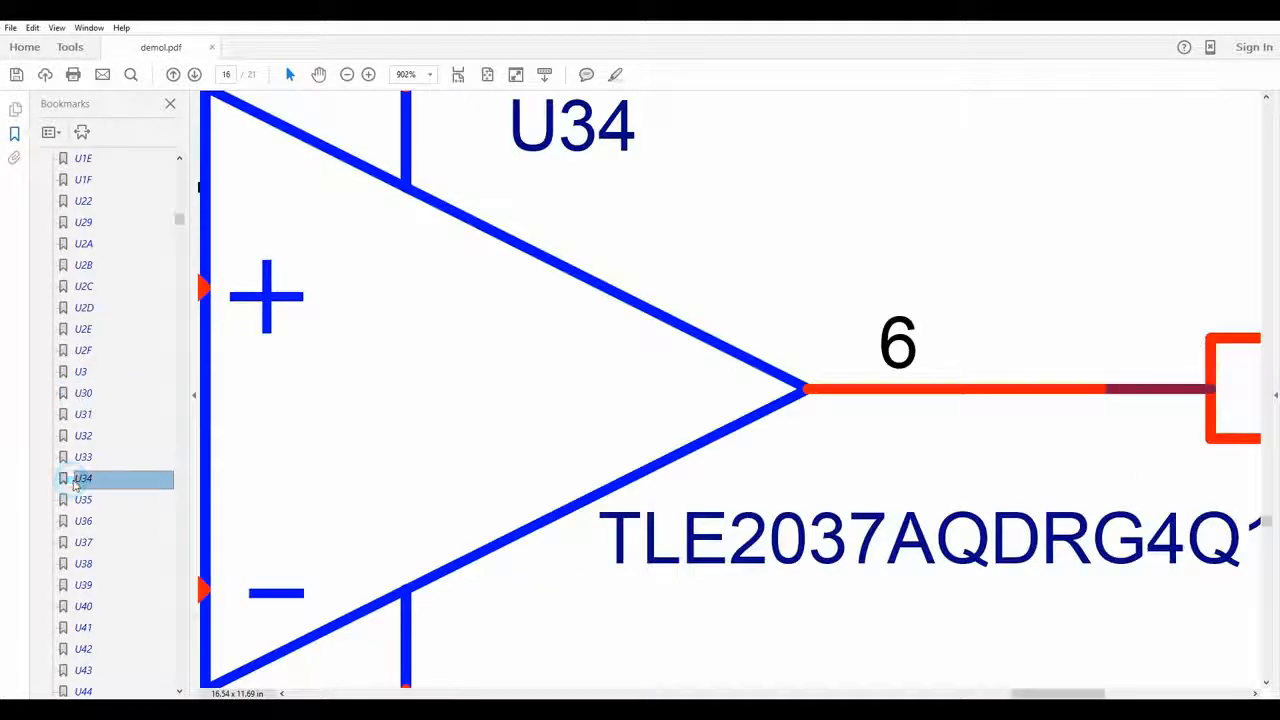